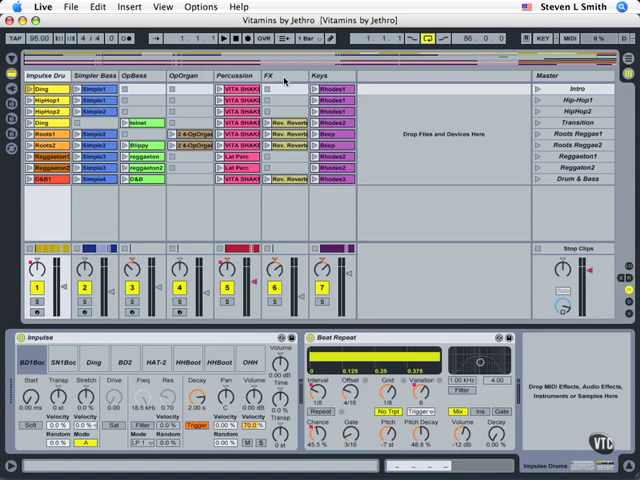
{"action": "mouse_move", "coordinate": [284, 82]}
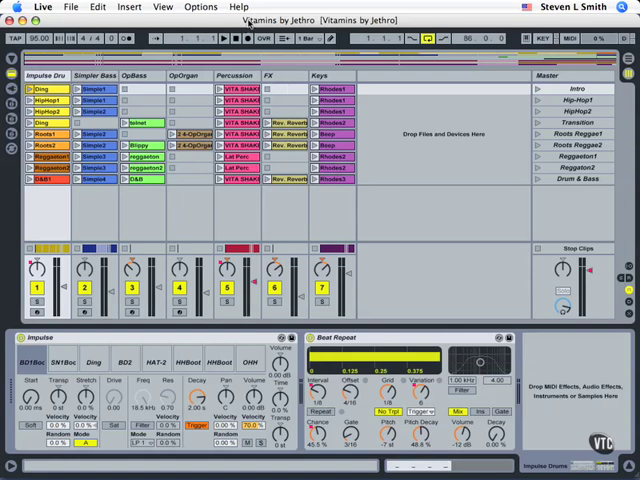
{"action": "mouse_move", "coordinate": [312, 28]}
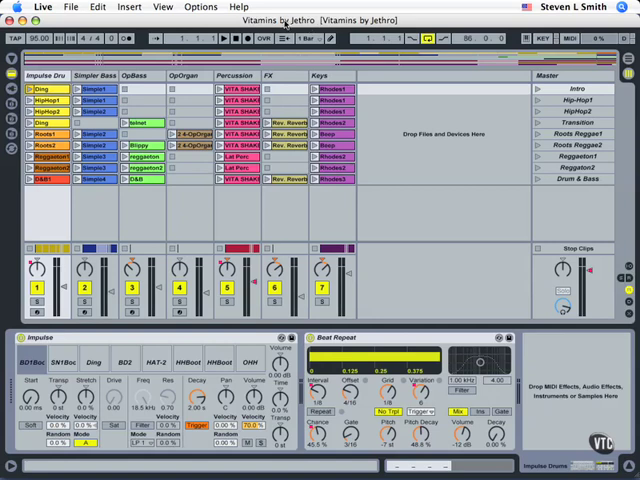
{"action": "mouse_move", "coordinate": [396, 88]}
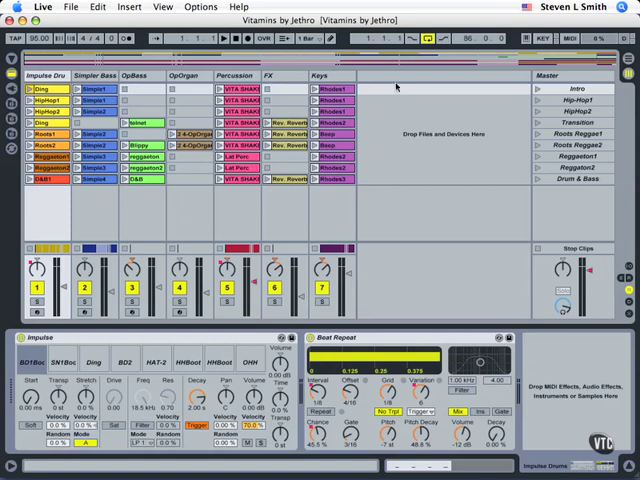
{"action": "mouse_move", "coordinate": [370, 164]}
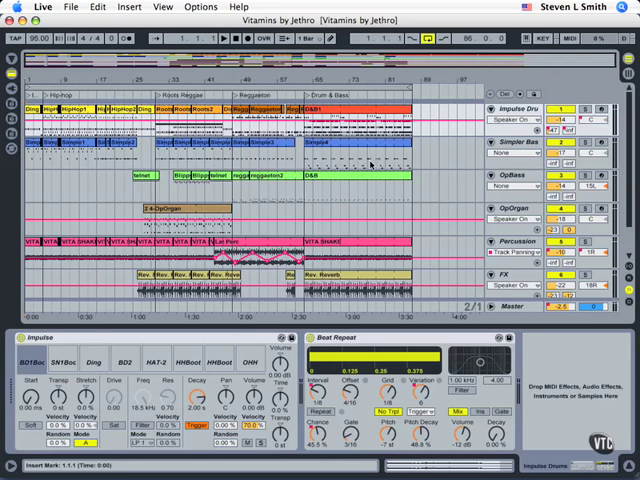
{"action": "mouse_move", "coordinate": [372, 150]}
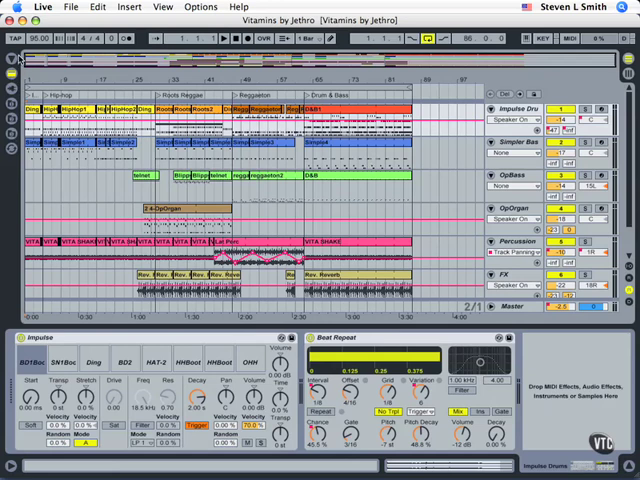
{"action": "mouse_move", "coordinate": [30, 72]}
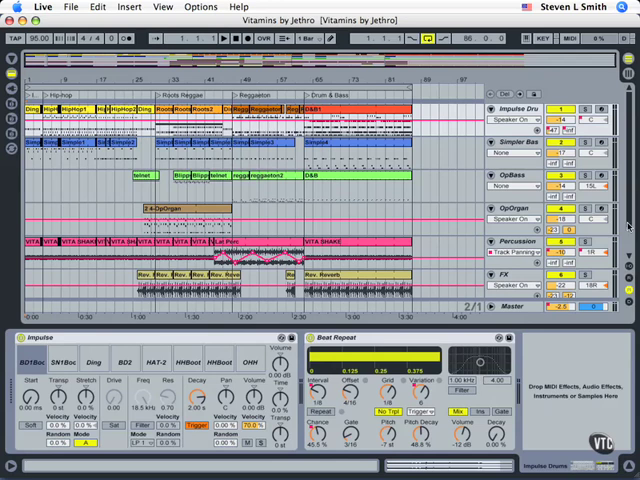
{"action": "mouse_move", "coordinate": [226, 412]}
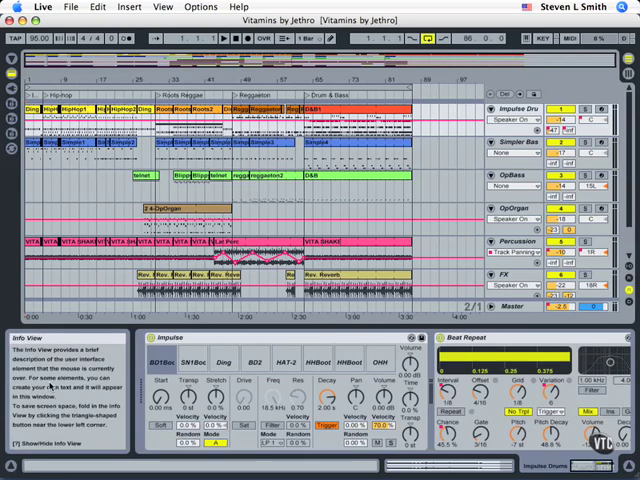
{"action": "mouse_move", "coordinate": [40, 412]}
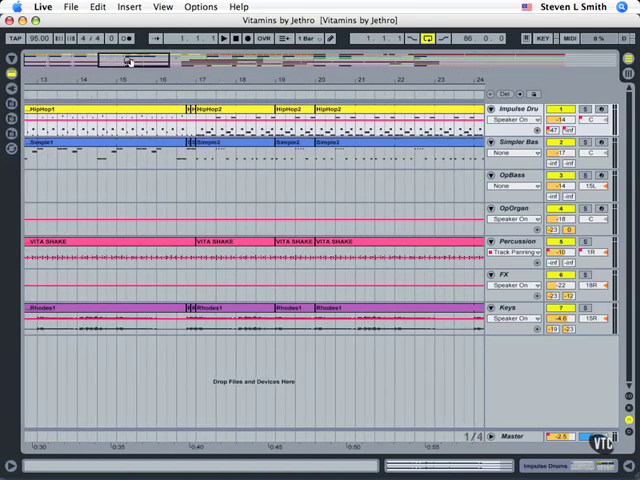
Step: Scroll the arrangement rightward and zoom the overview into the Roots Reggae section
{"action": "scroll", "scroll_direction": "right", "scroll_amount": 3}
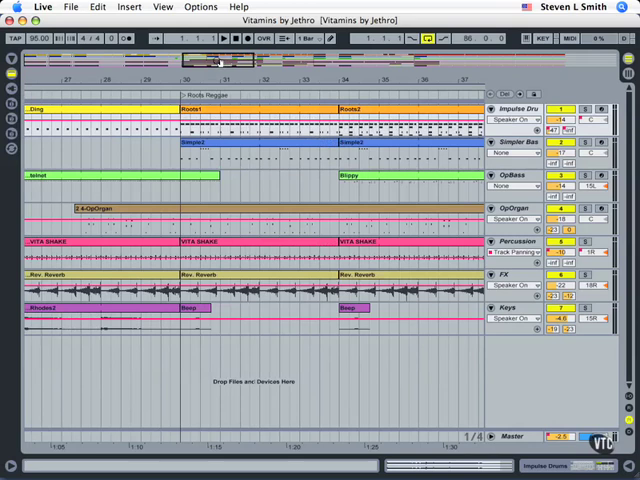
{"action": "left_click", "coordinate": [356, 308]}
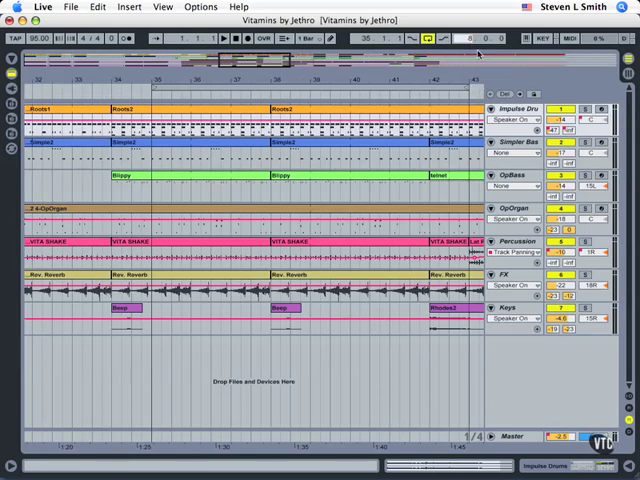
{"action": "mouse_move", "coordinate": [342, 82]}
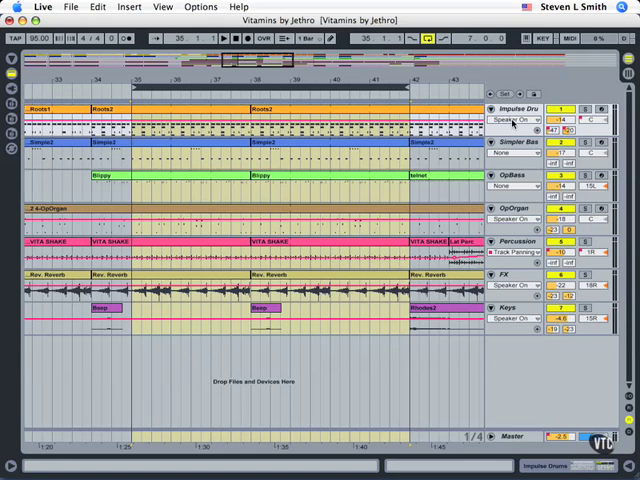
{"action": "mouse_move", "coordinate": [512, 218]}
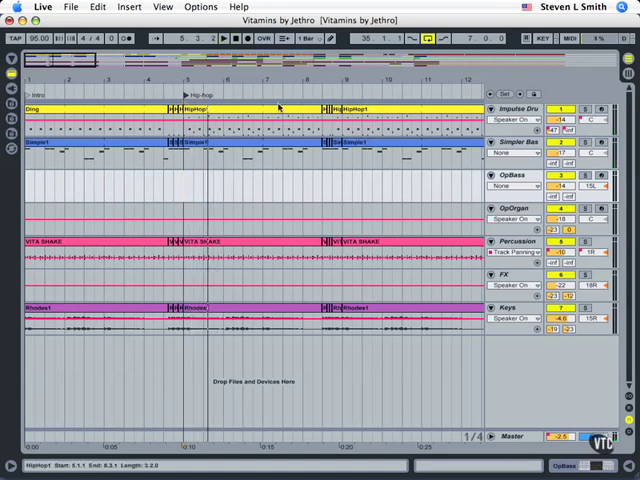
Step: Scroll the arrangement and zoom out so the looped span near Roots Reggae is visible
{"action": "scroll", "scroll_direction": "right", "scroll_amount": 3}
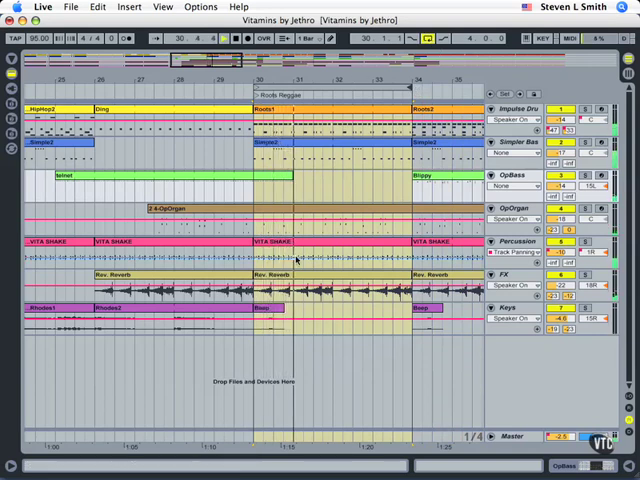
{"action": "left_click", "coordinate": [300, 258]}
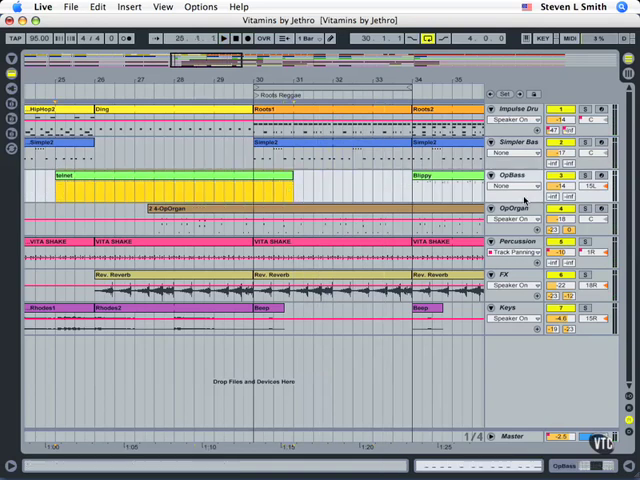
Step: Solo the third bass track and select a clip to show its start and length
{"action": "left_click", "coordinate": [588, 176]}
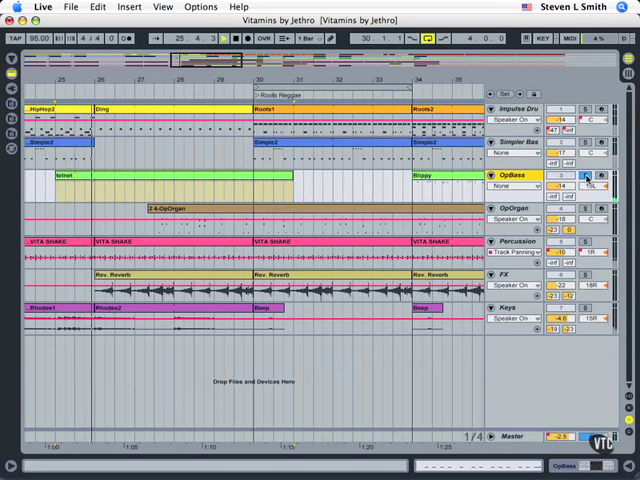
{"action": "left_click", "coordinate": [176, 210]}
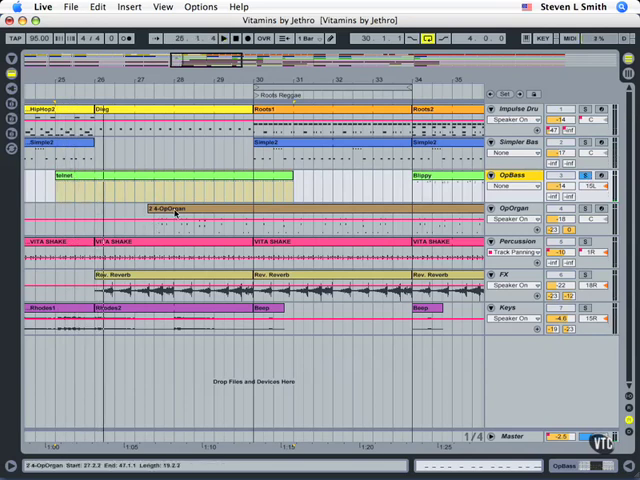